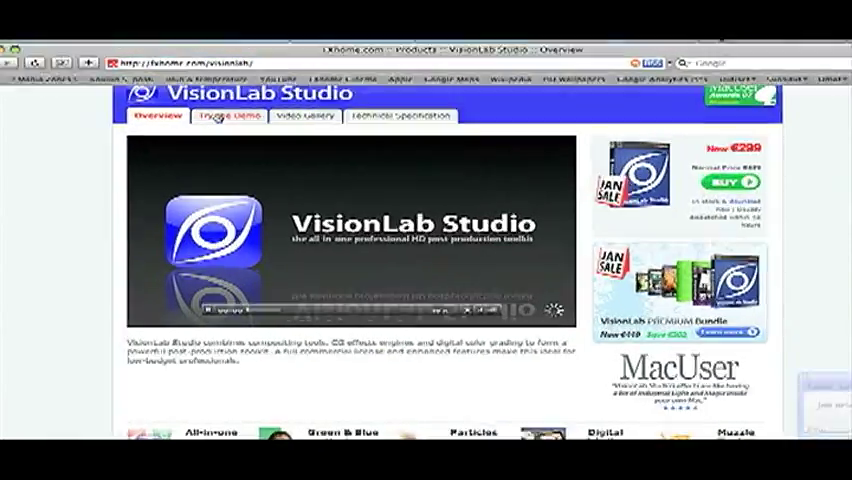
Key out the green background with a chroma key and add a garbage matte shape over the arm.
left_click(228, 116)
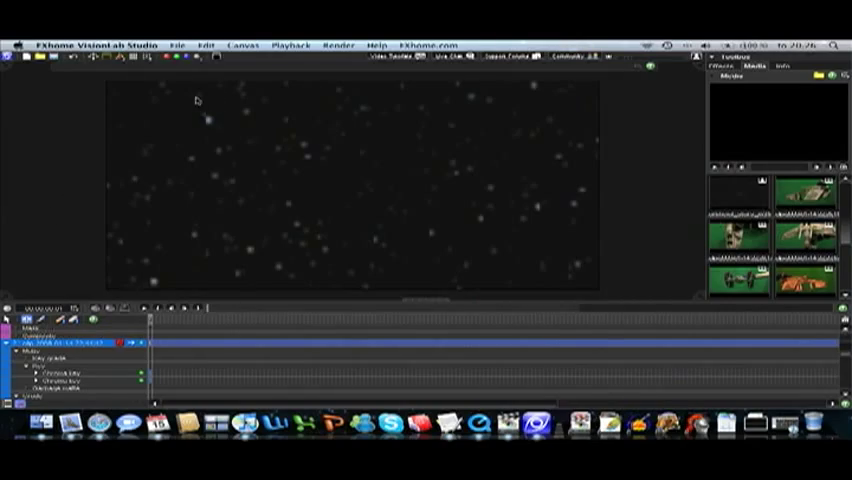
mouse_move(668, 132)
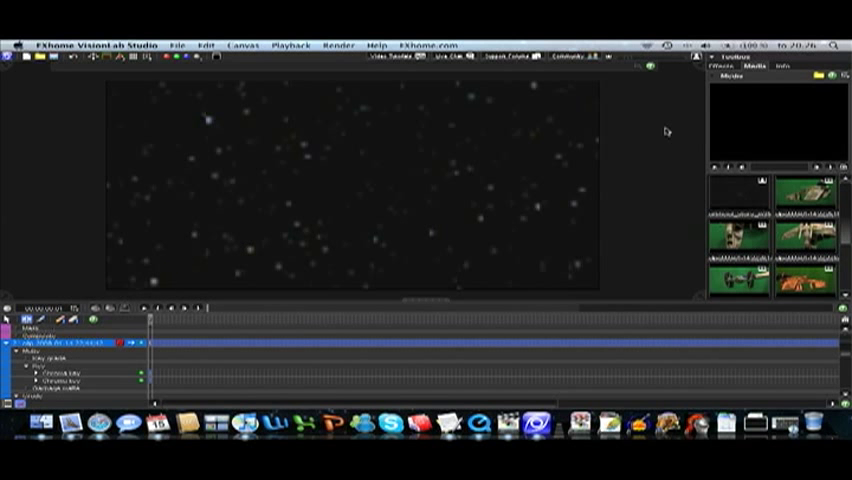
left_click(804, 284)
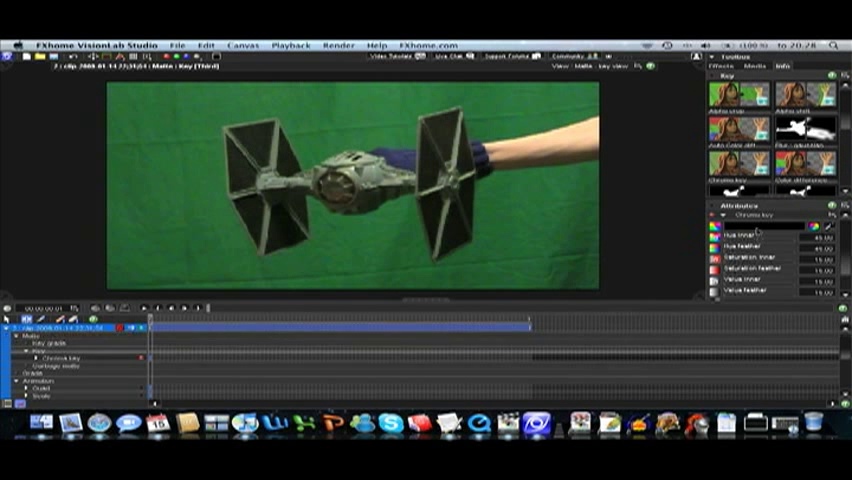
left_click(750, 232)
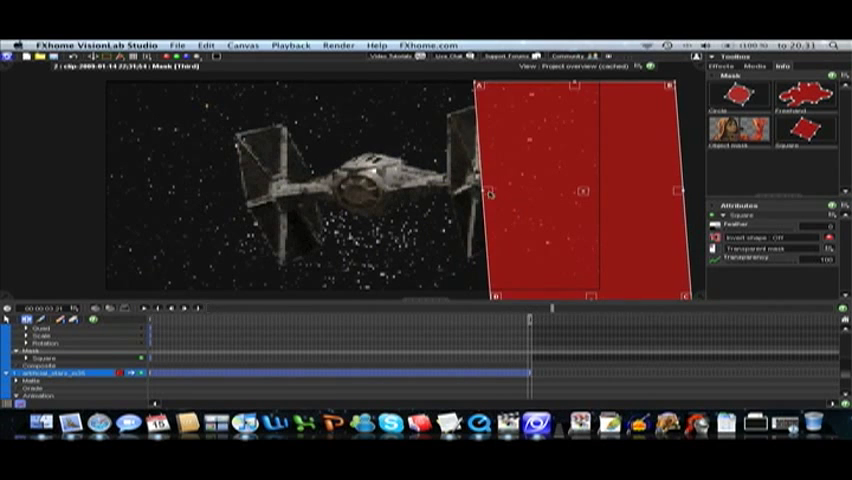
Reshape the garbage matte so the arm holding the model disappears, leaving only the TIE fighter.
left_click(456, 308)
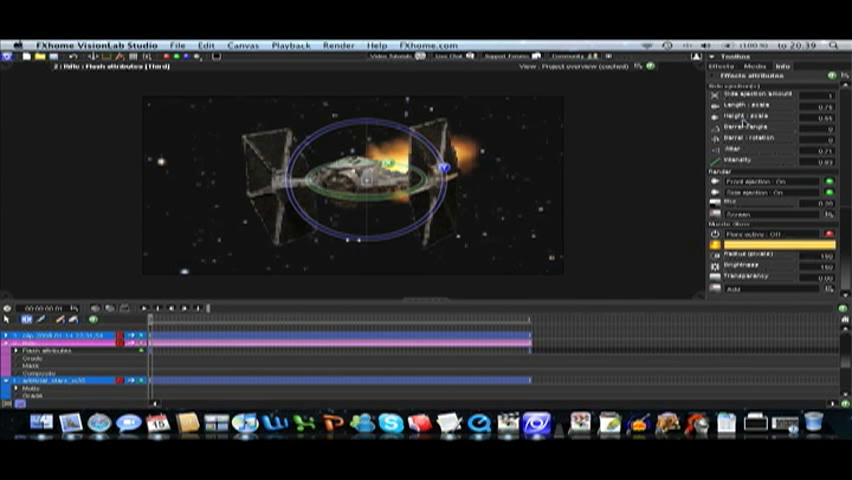
Adjust the thrust effect's attributes so an orange glow sits behind the fighter's engines.
left_click(840, 234)
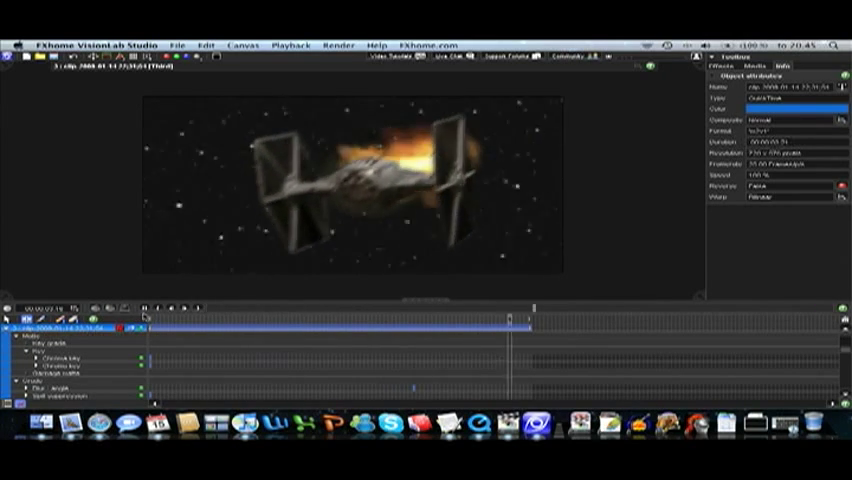
Apply a blur filter from the Effects list to soften the TIE fighter layer.
left_click(724, 56)
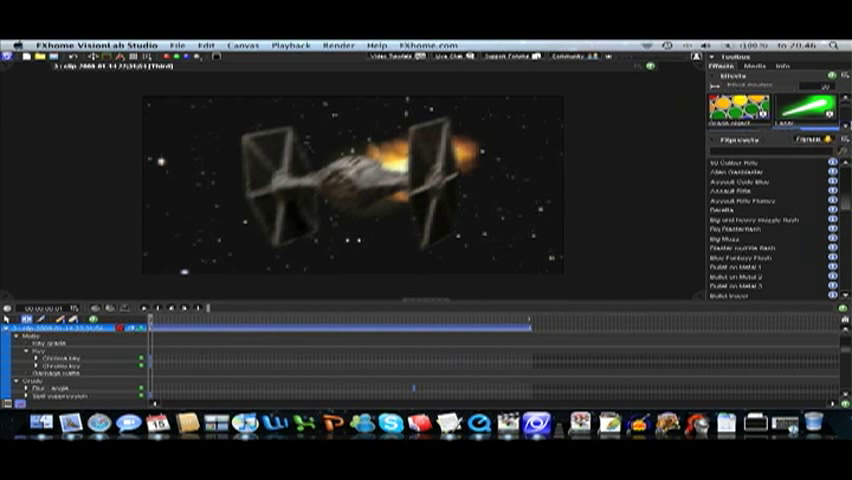
scroll("down", 3)
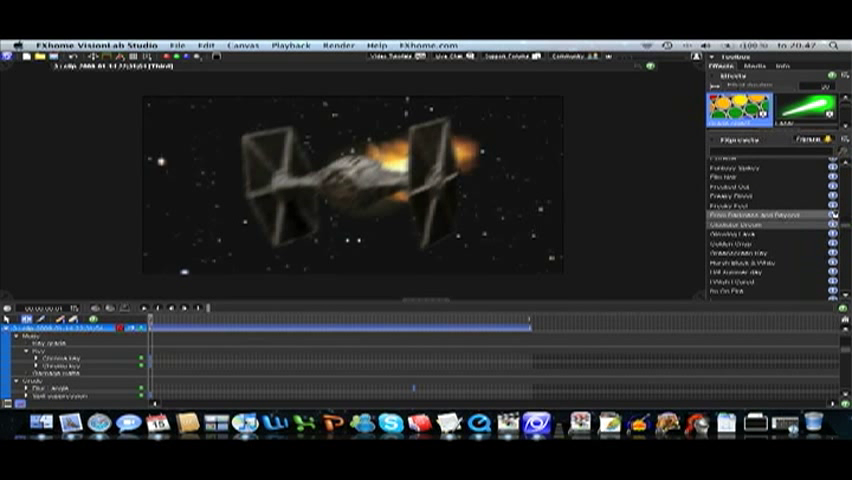
left_click(760, 252)
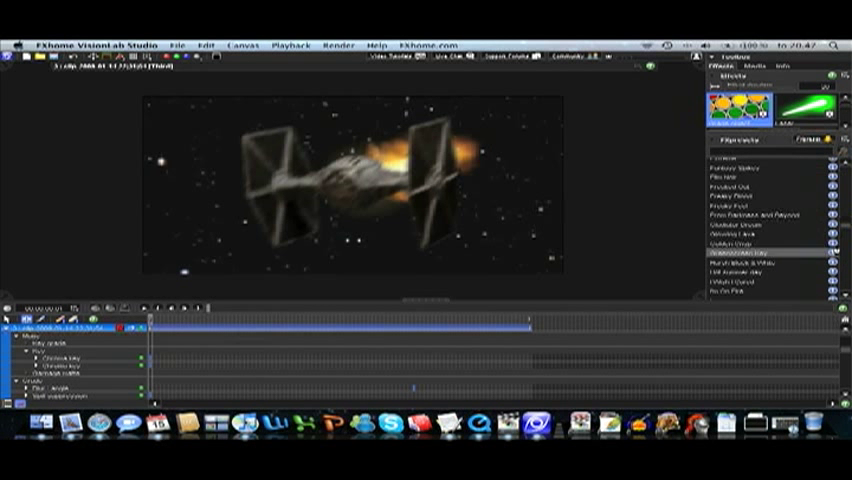
scroll("down", 3)
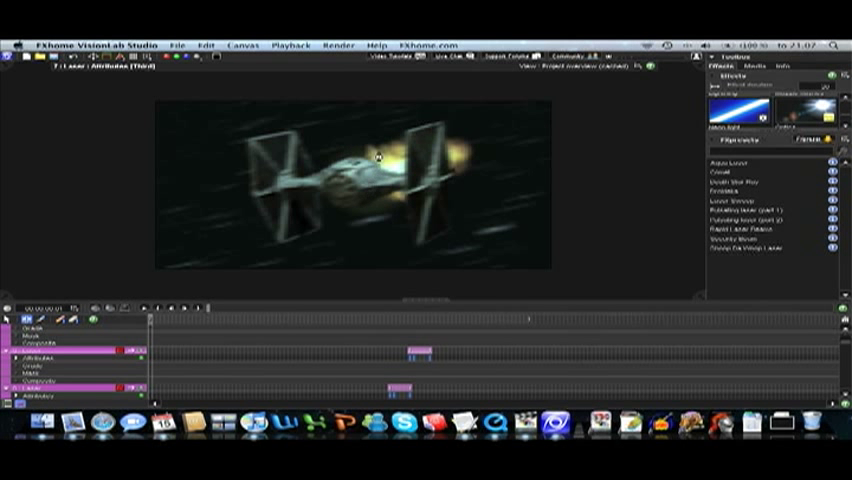
mouse_move(492, 454)
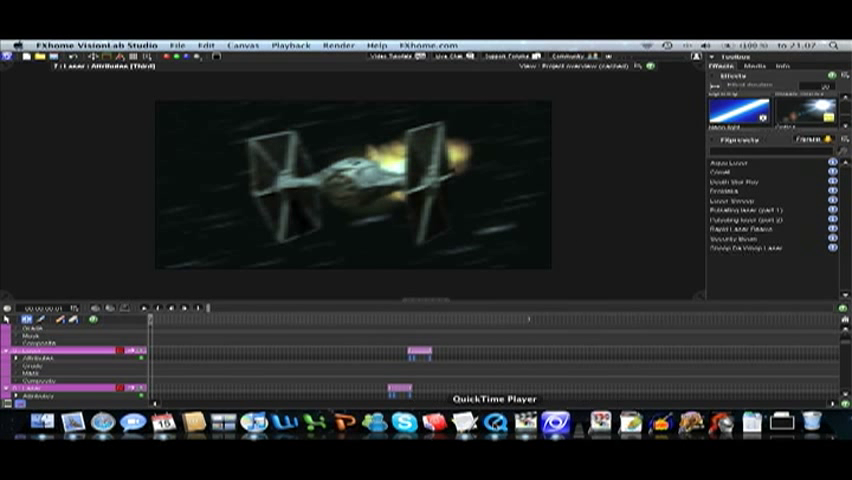